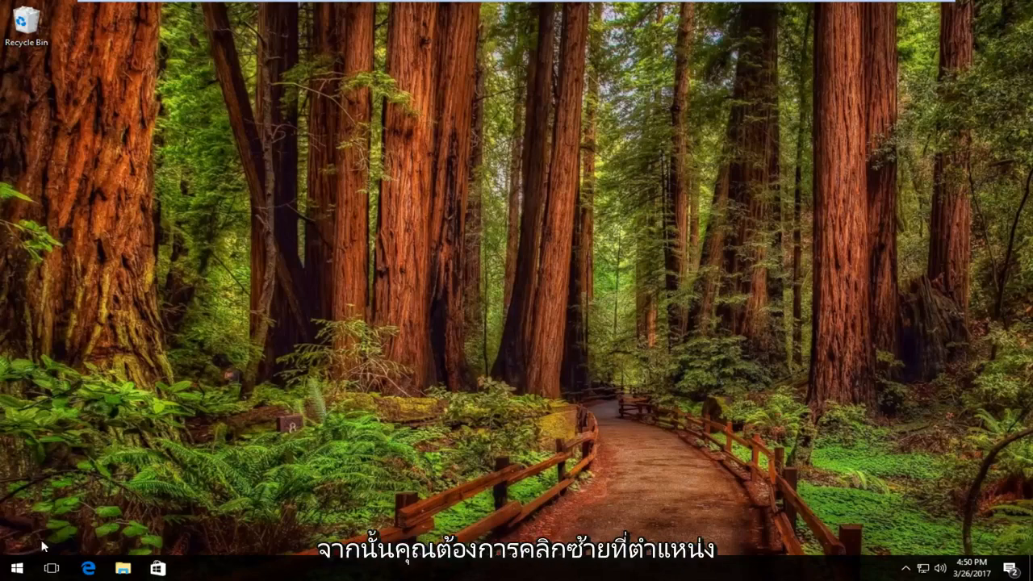
Open the Control Panel from the Start button's right-click menu.
right_click(13, 568)
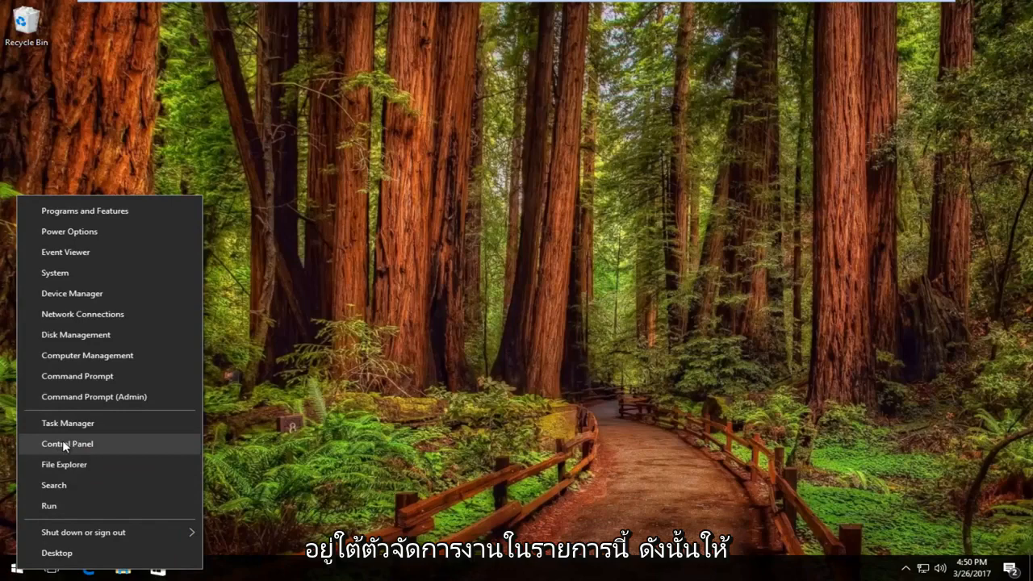
click(68, 444)
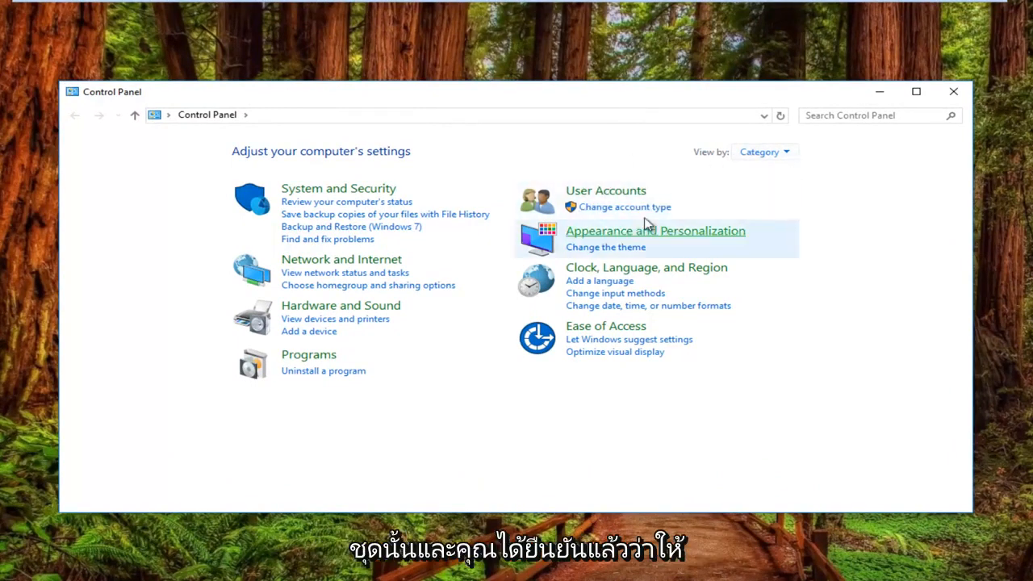
mouse_move(315, 366)
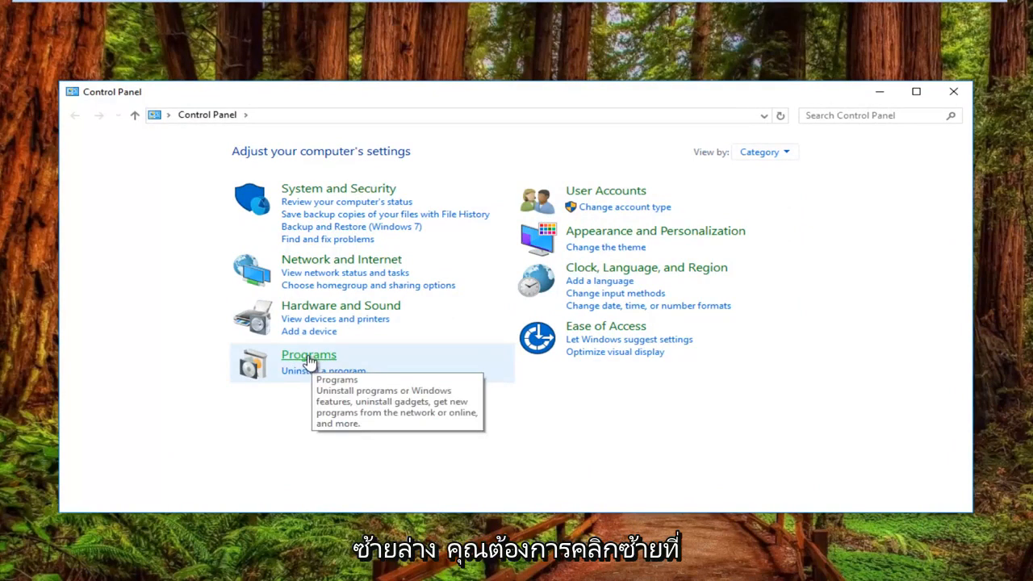
Go to Programs and open the Default Programs settings page.
click(307, 355)
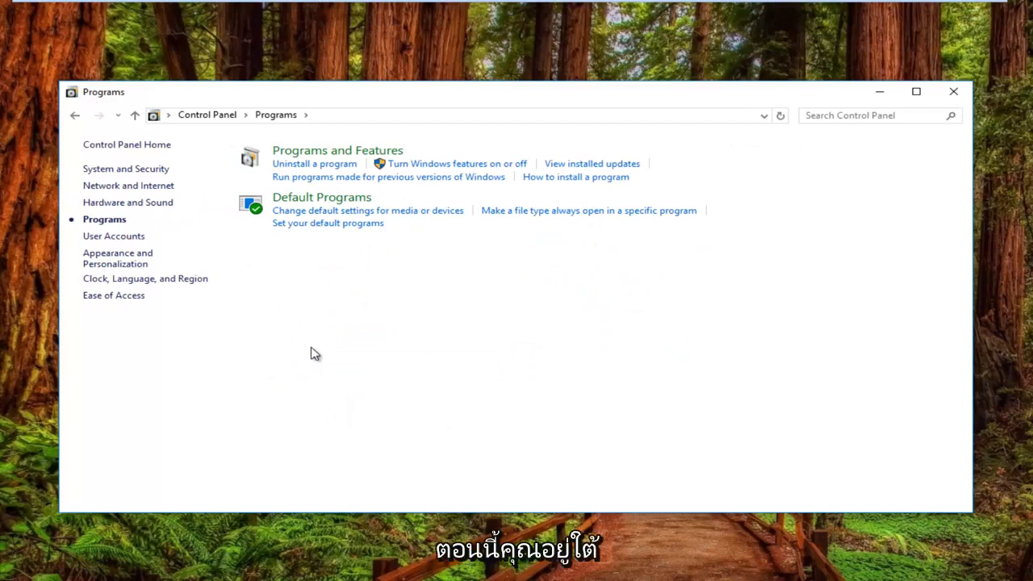
mouse_move(287, 263)
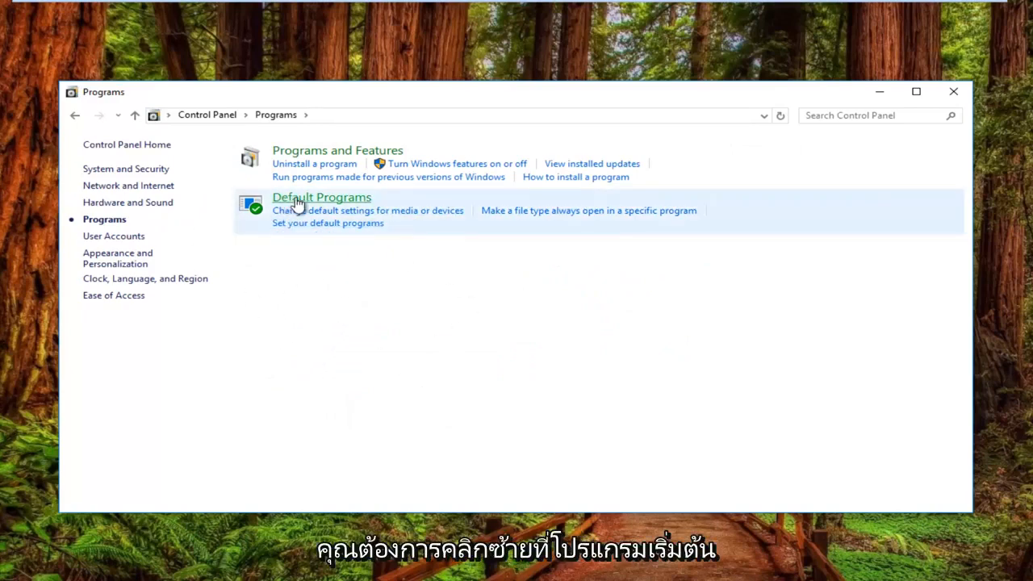
click(321, 197)
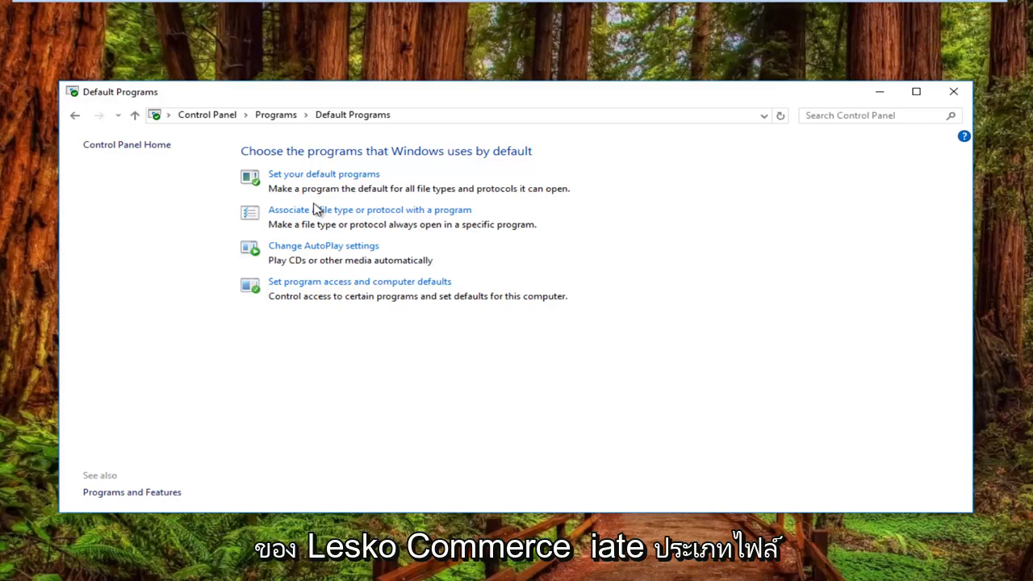
mouse_move(326, 218)
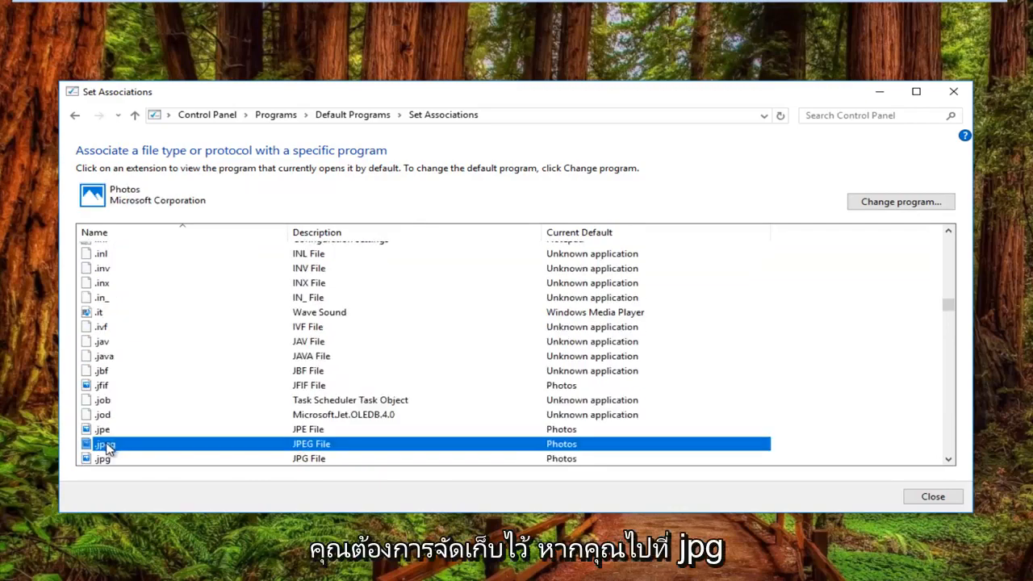
Scroll the file-type association list down toward the .jpeg entry.
scroll(down, 3)
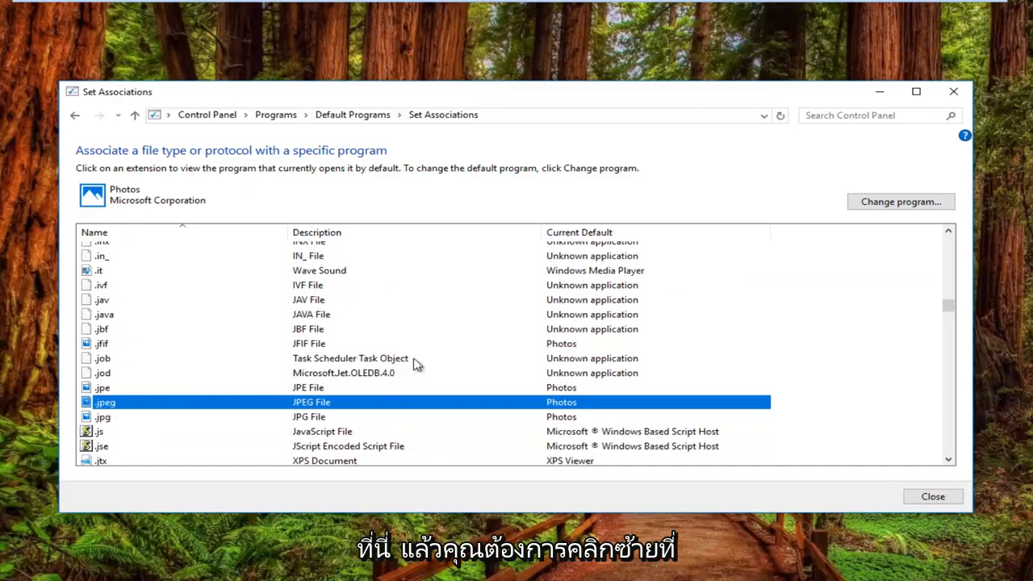
mouse_move(871, 210)
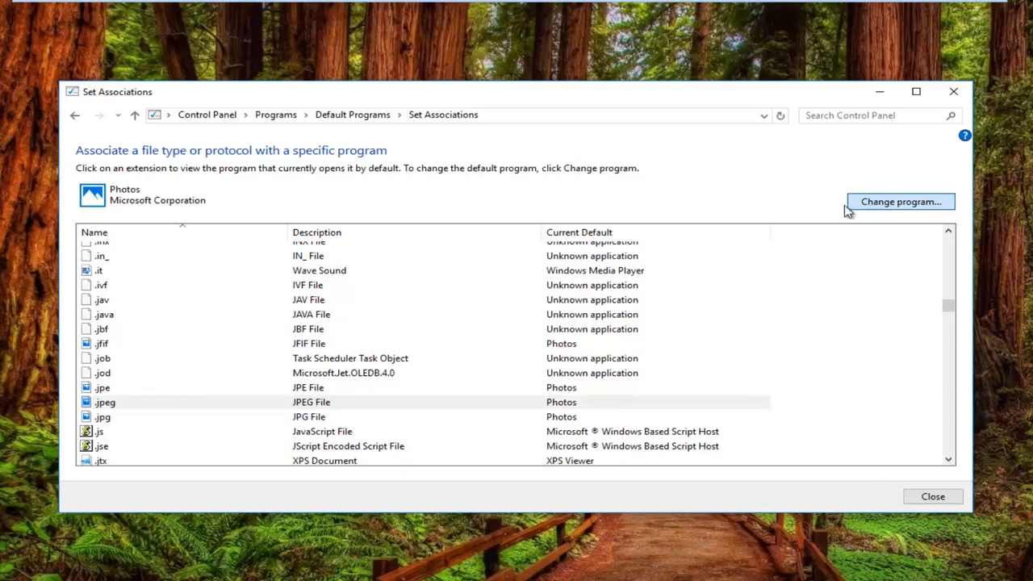
mouse_move(865, 208)
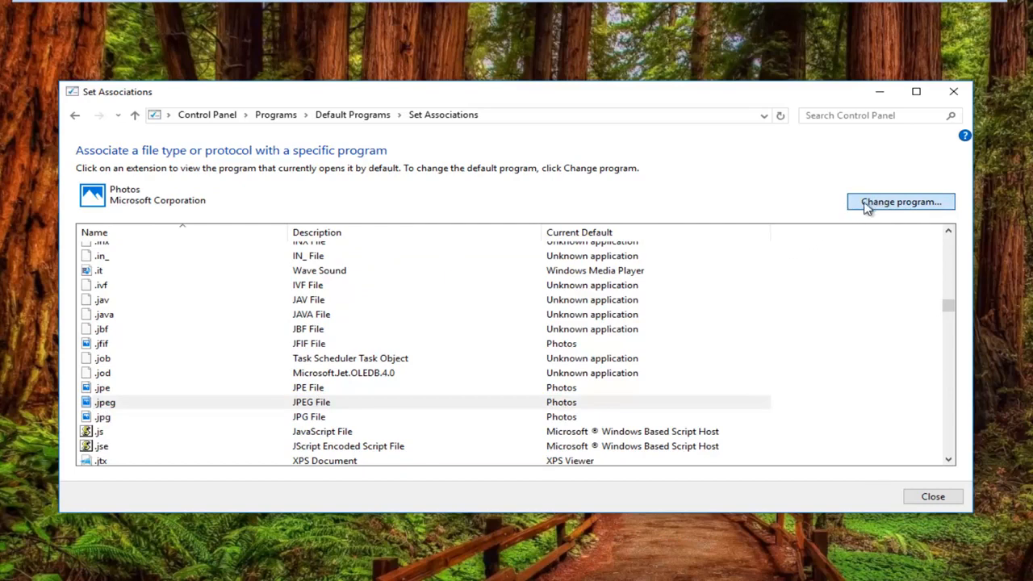
Start changing the default program for .jpeg, offering Photos, Paint and the Store.
click(900, 201)
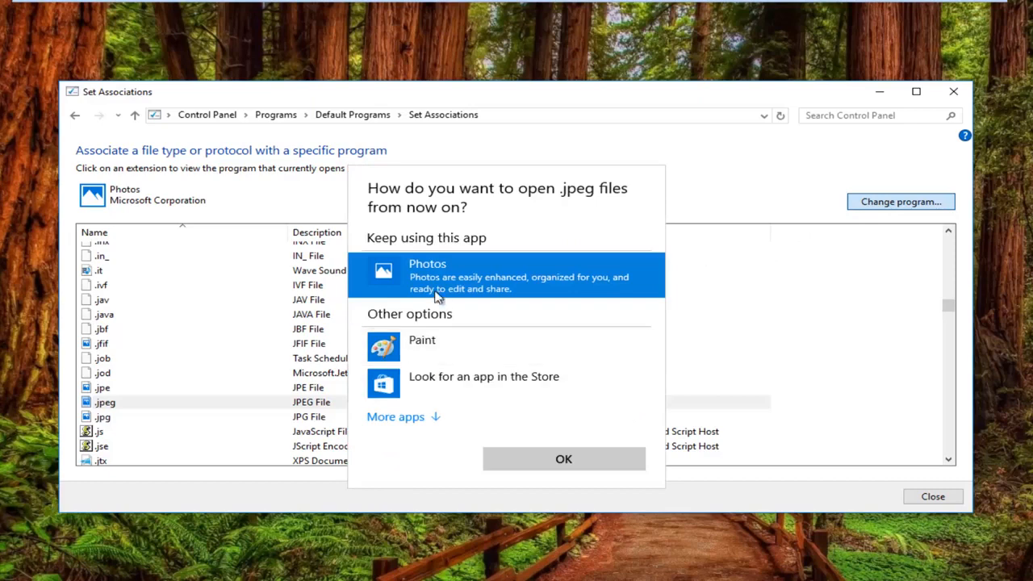
mouse_move(406, 342)
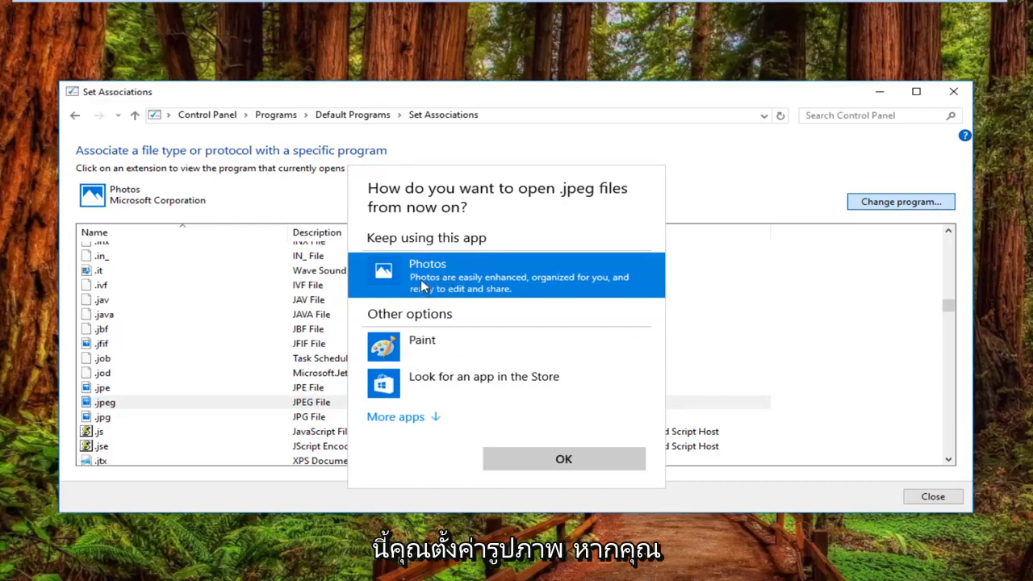
mouse_move(421, 299)
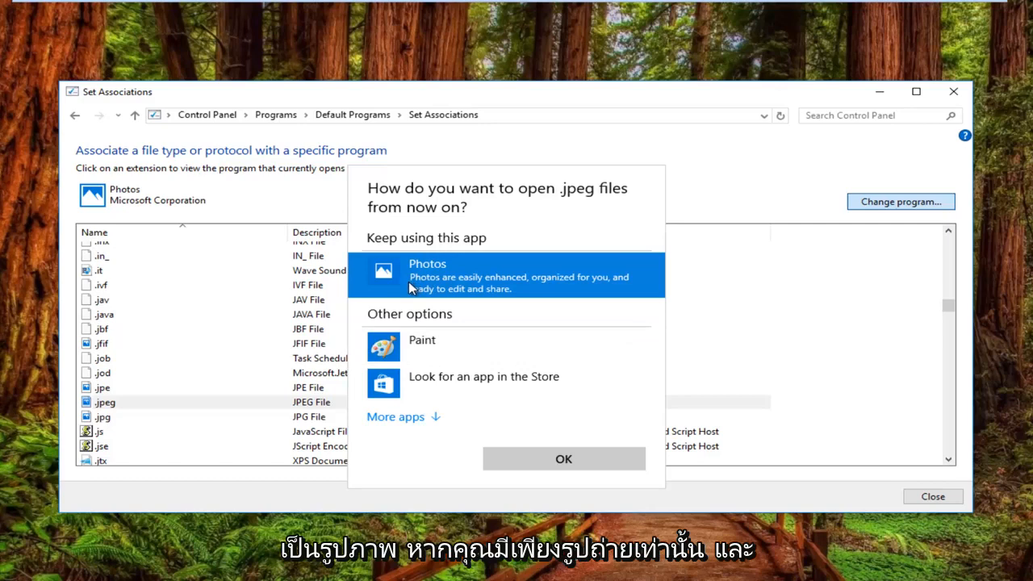
mouse_move(444, 282)
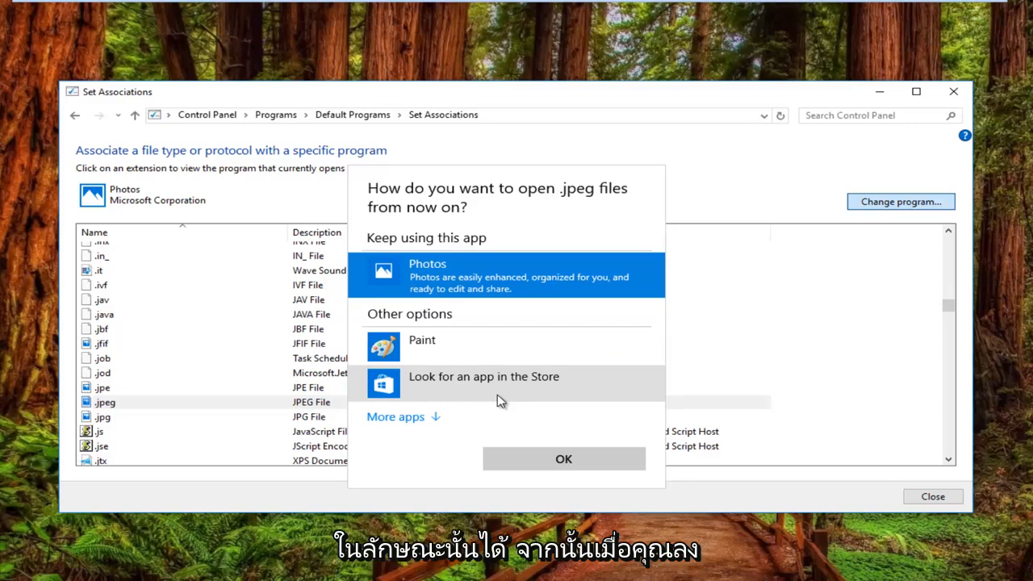
mouse_move(531, 326)
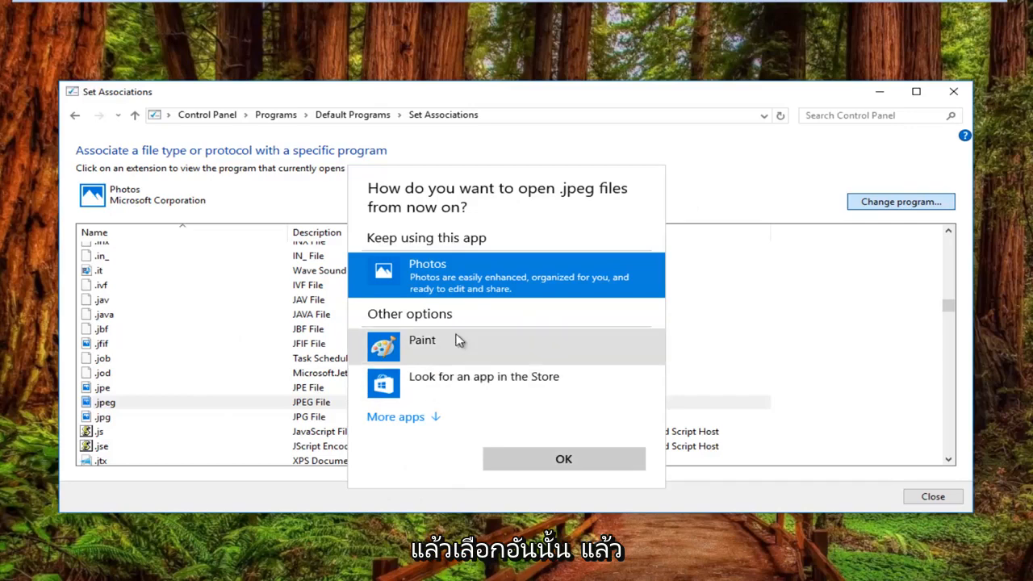
Confirm the app choice for .jpeg and select the .jpg file type in the list.
click(564, 459)
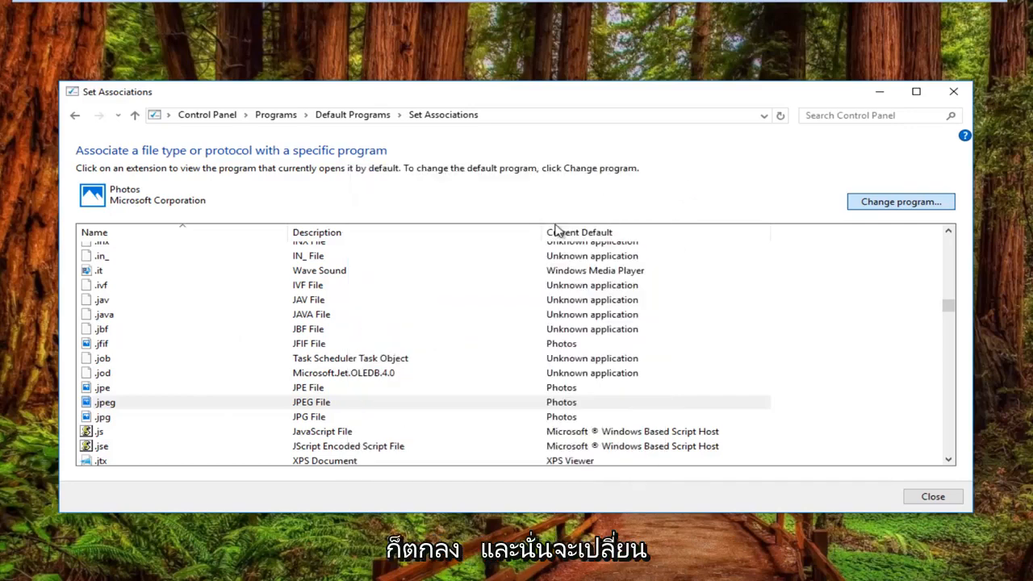
mouse_move(103, 416)
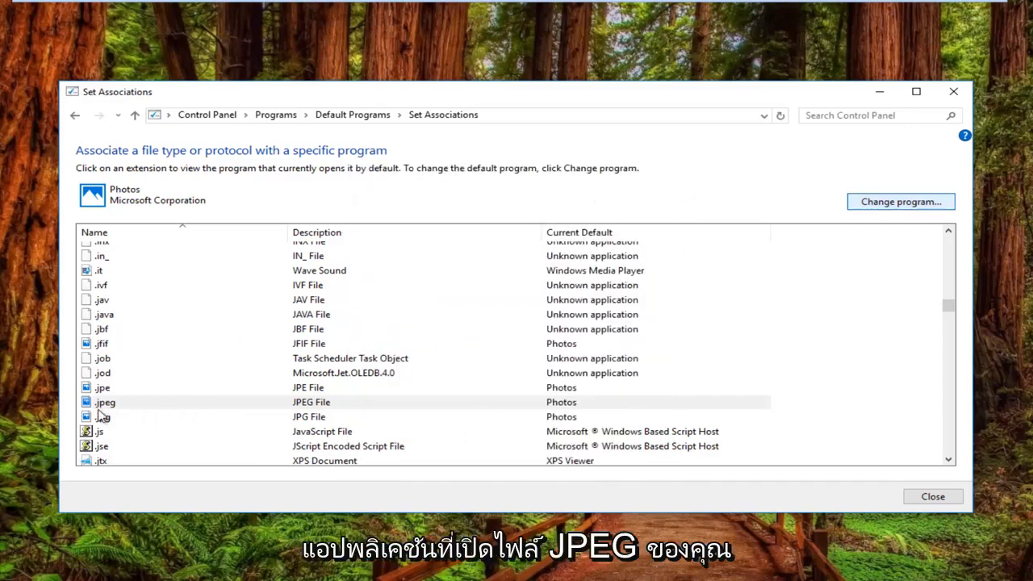
mouse_move(99, 429)
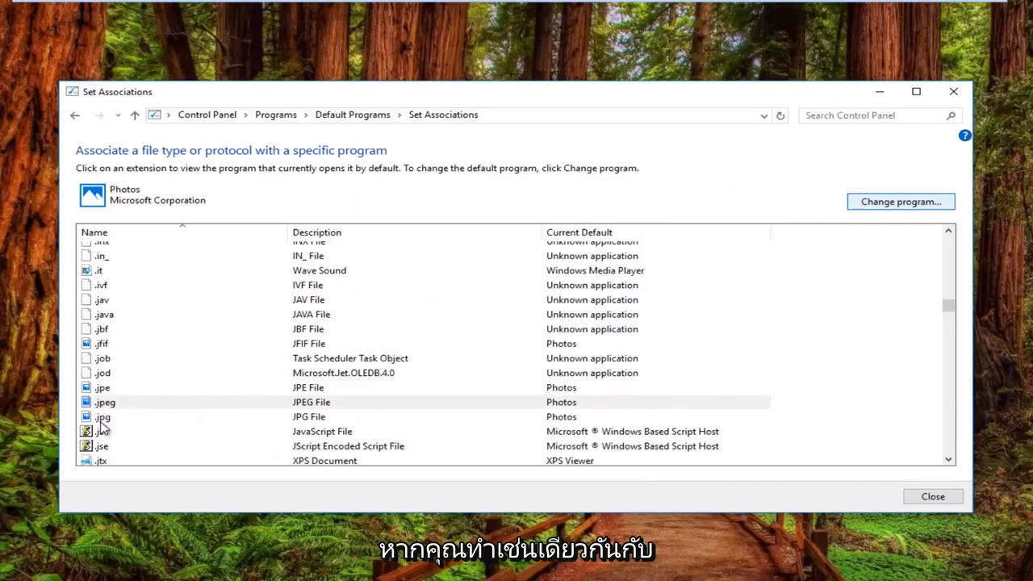
mouse_move(271, 433)
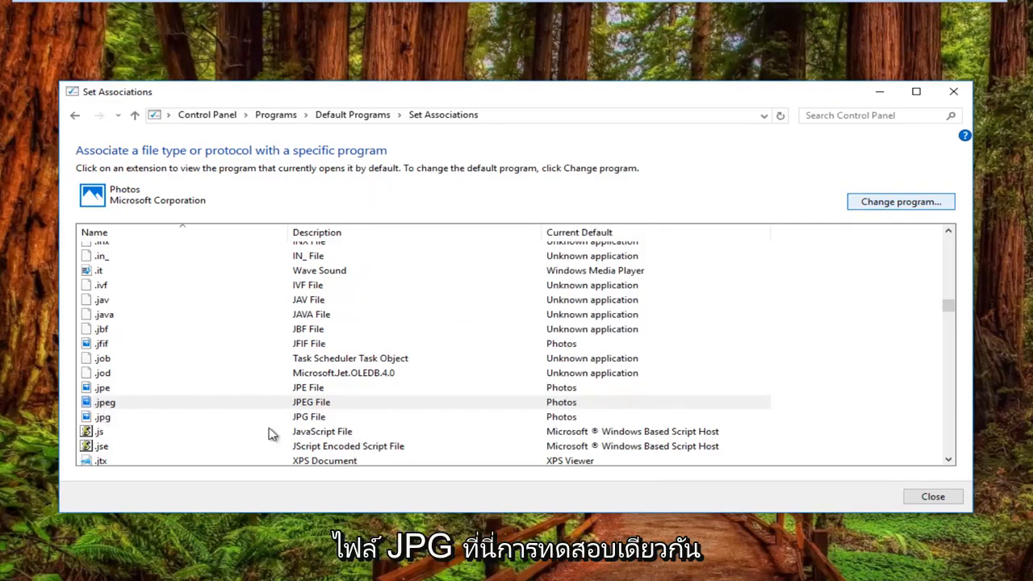
click(102, 416)
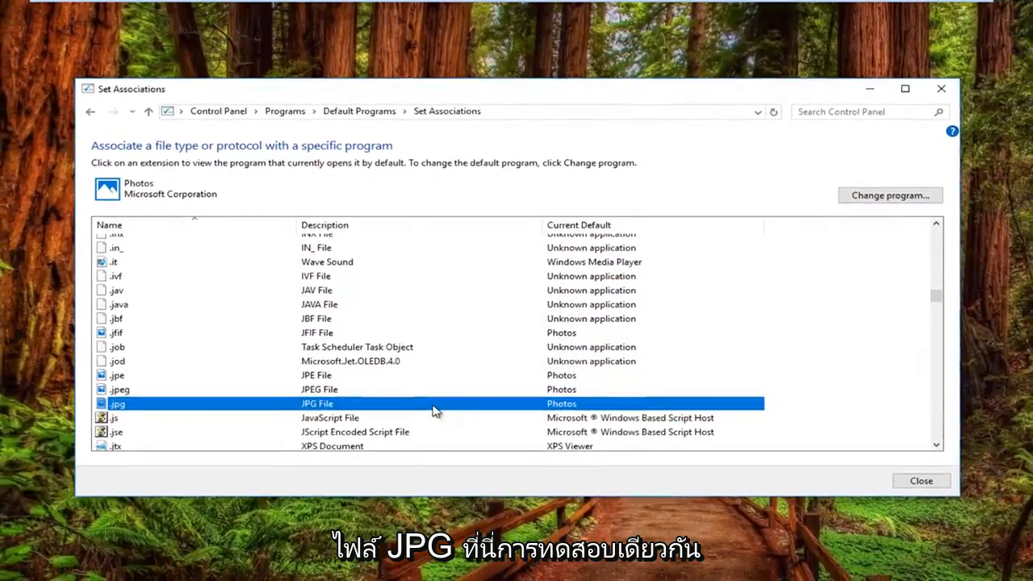